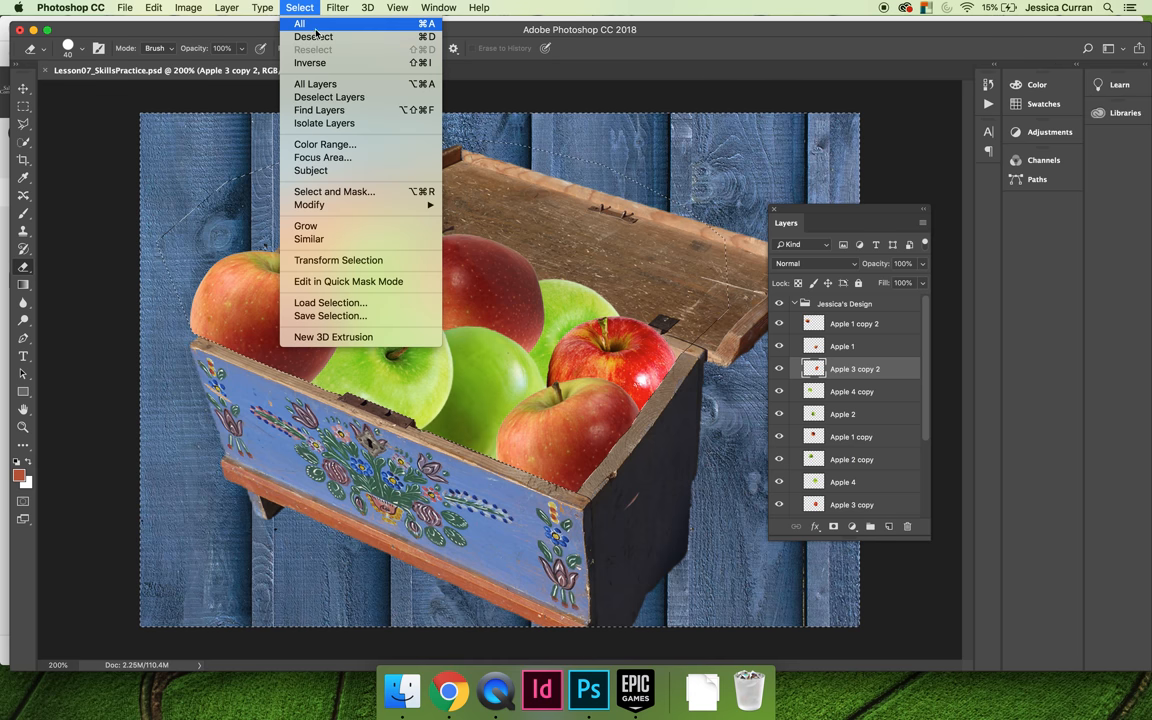
# Deselect the whole-image selection and switch to the Move tool
pyautogui.click(314, 36)
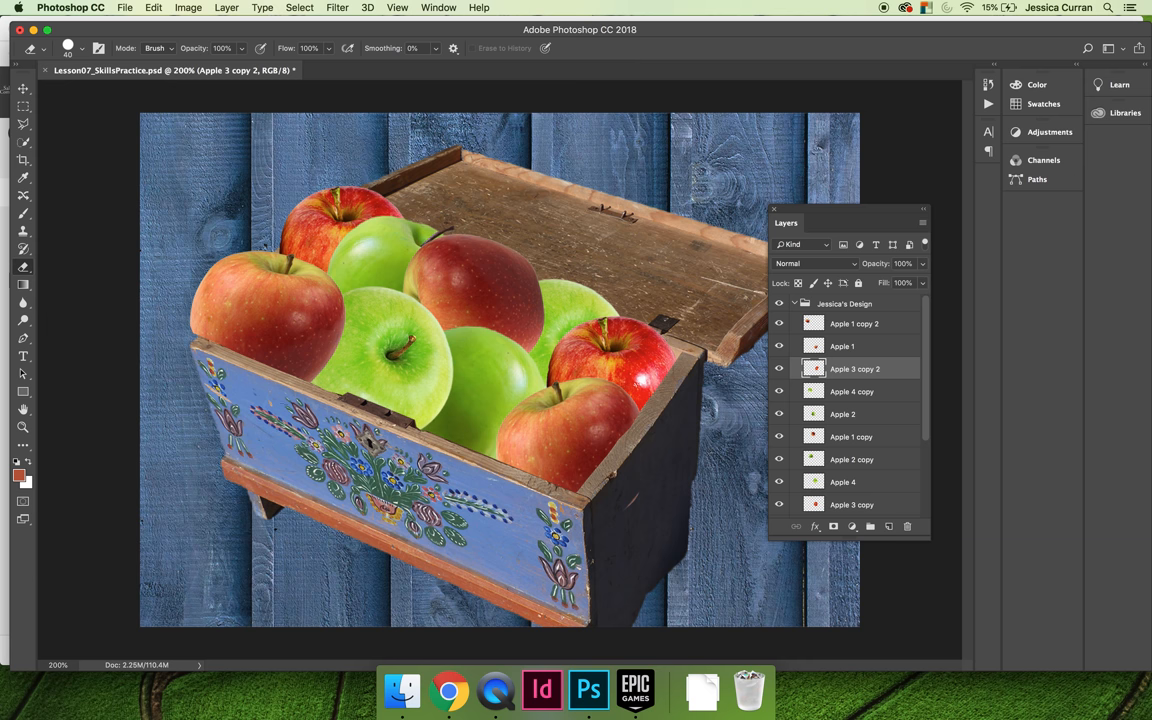
pyautogui.click(24, 89)
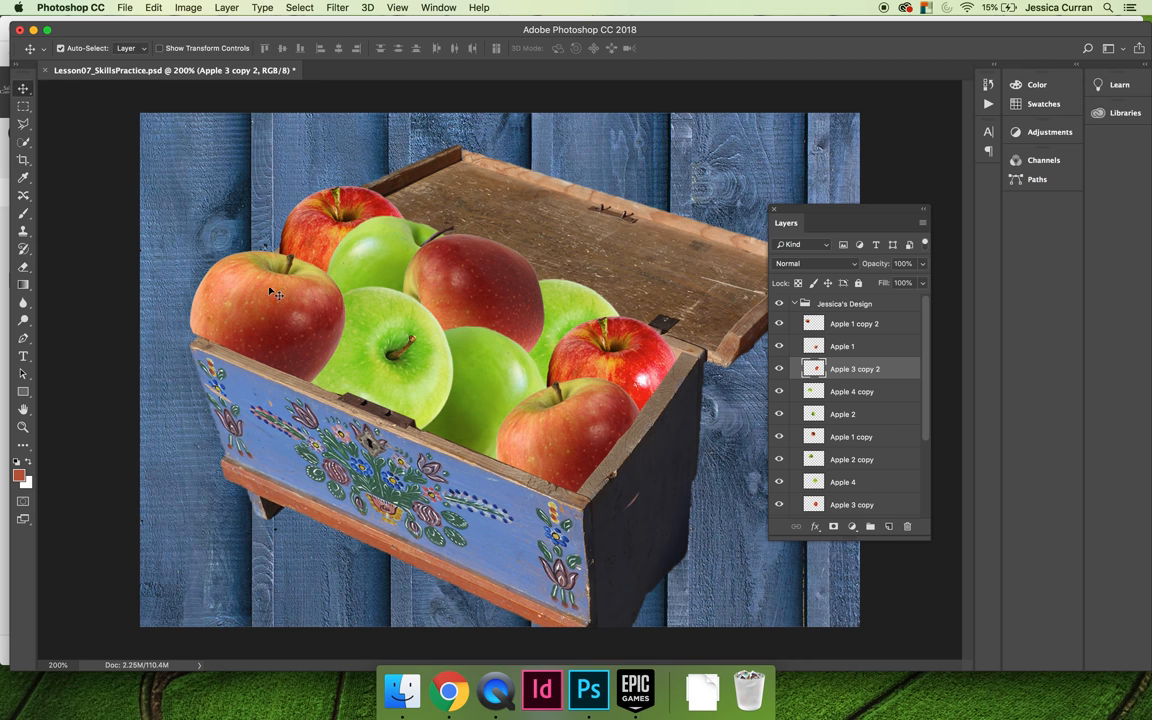
pyautogui.moveTo(267, 305)
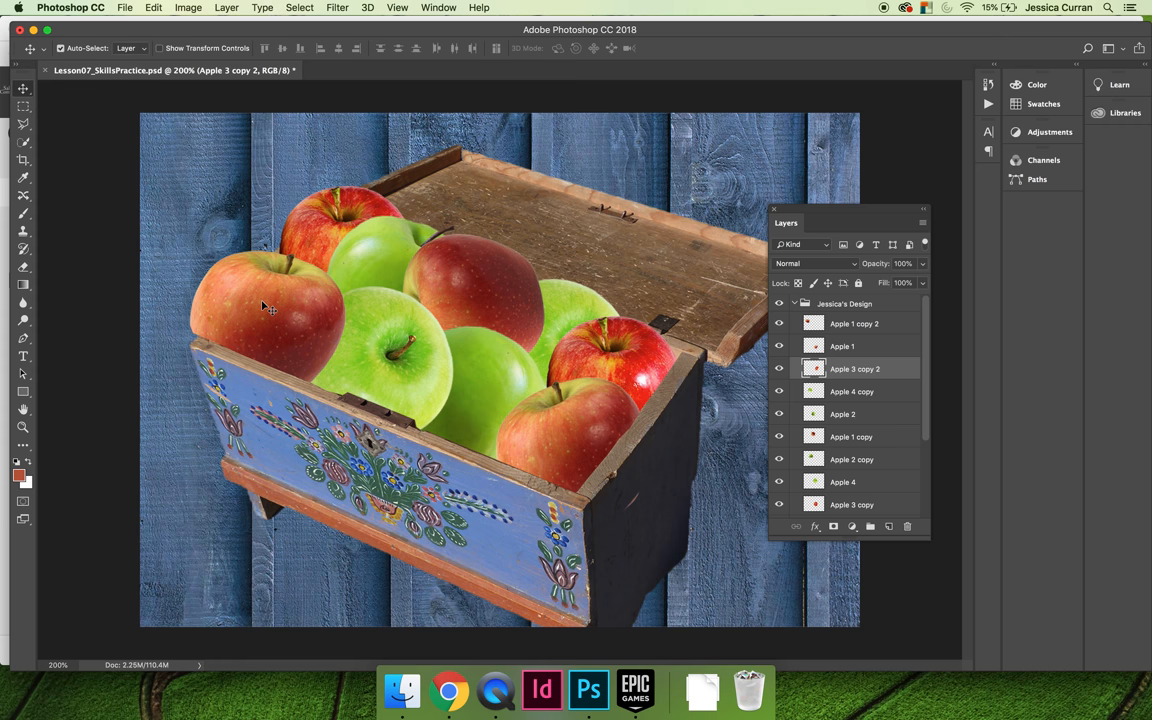
# Drag the left red apple (Apple 3 copy 2) down and right into the crate
pyautogui.click(854, 323)
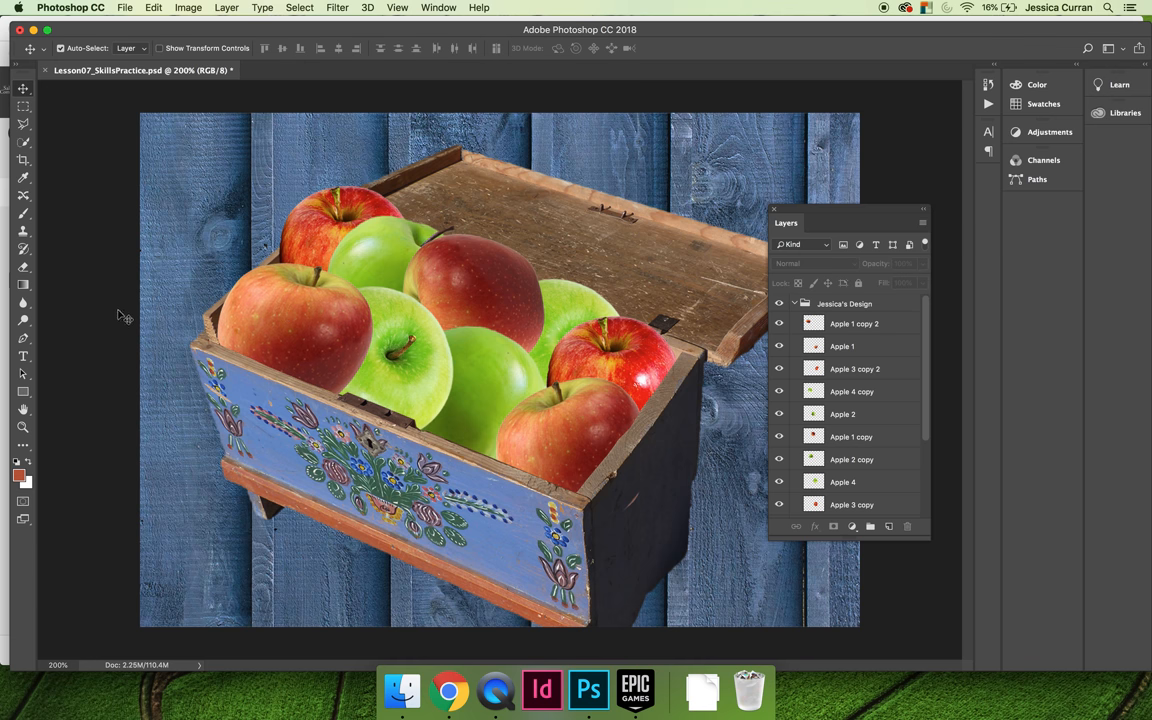
pyautogui.moveTo(219, 337)
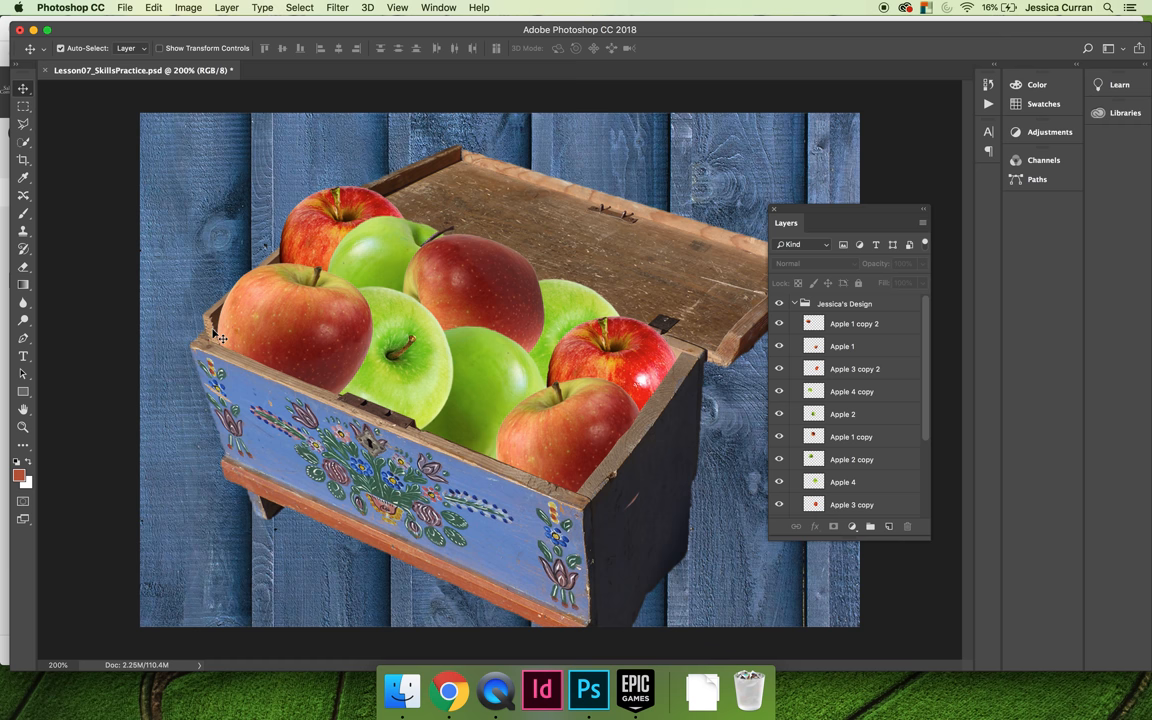
pyautogui.moveTo(230, 337)
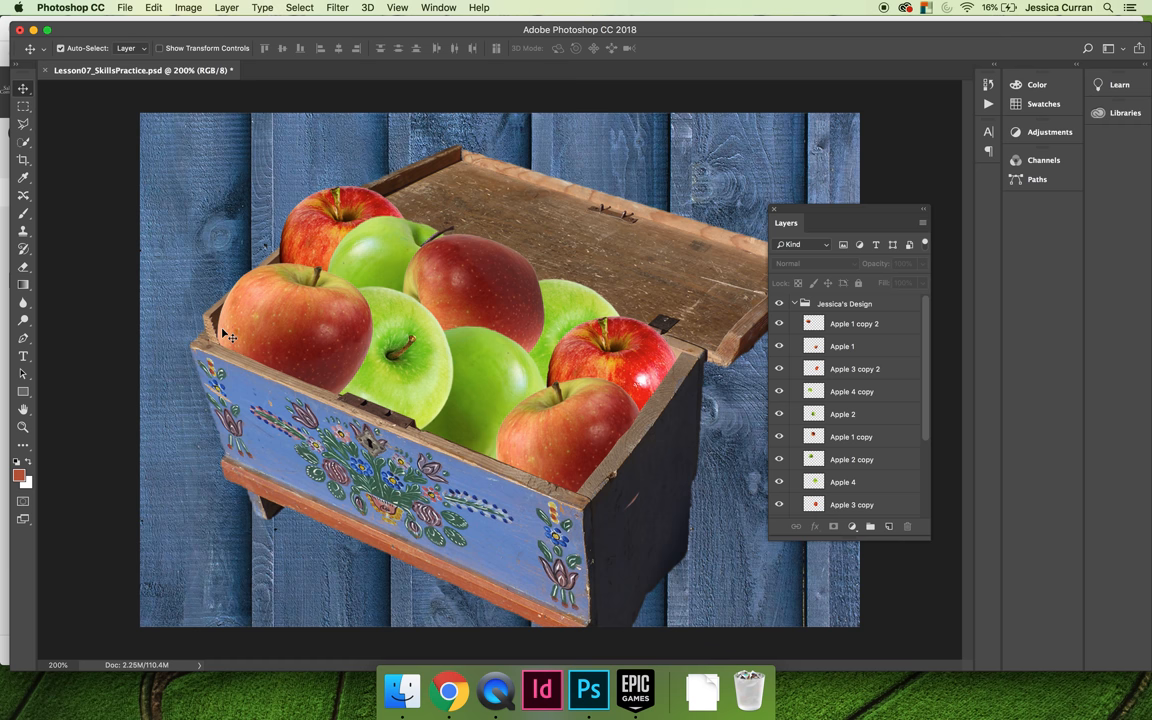
pyautogui.moveTo(118, 392)
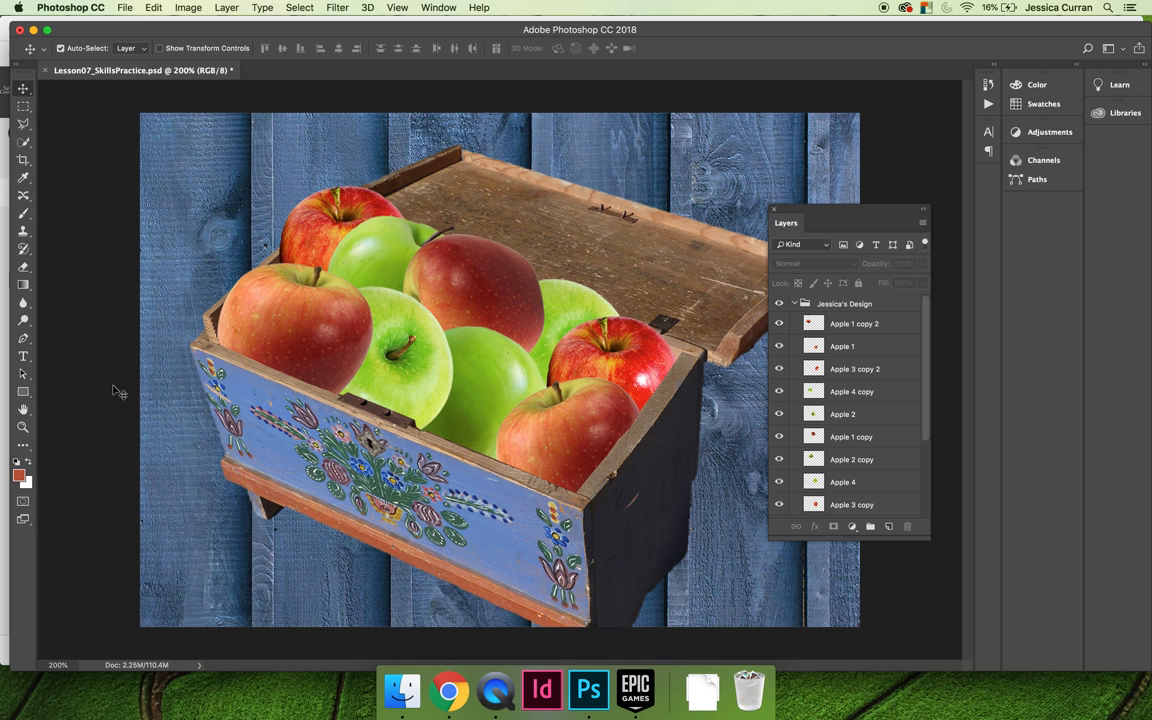